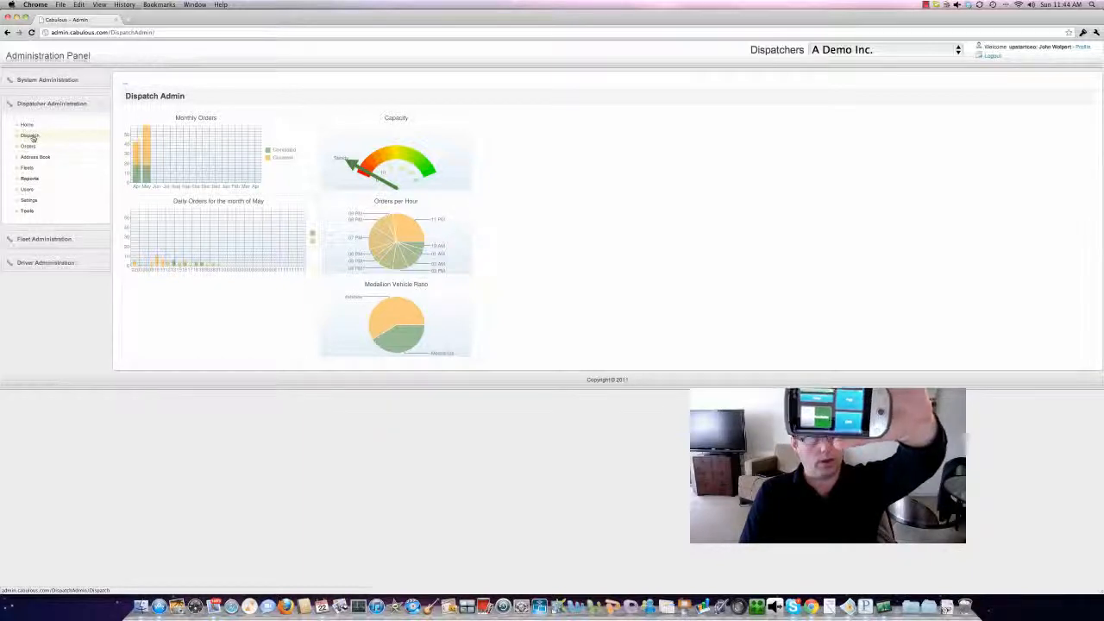
- Open Dispatch from the sidebar to show the San Francisco cab map and pending fares
left_click(30, 135)
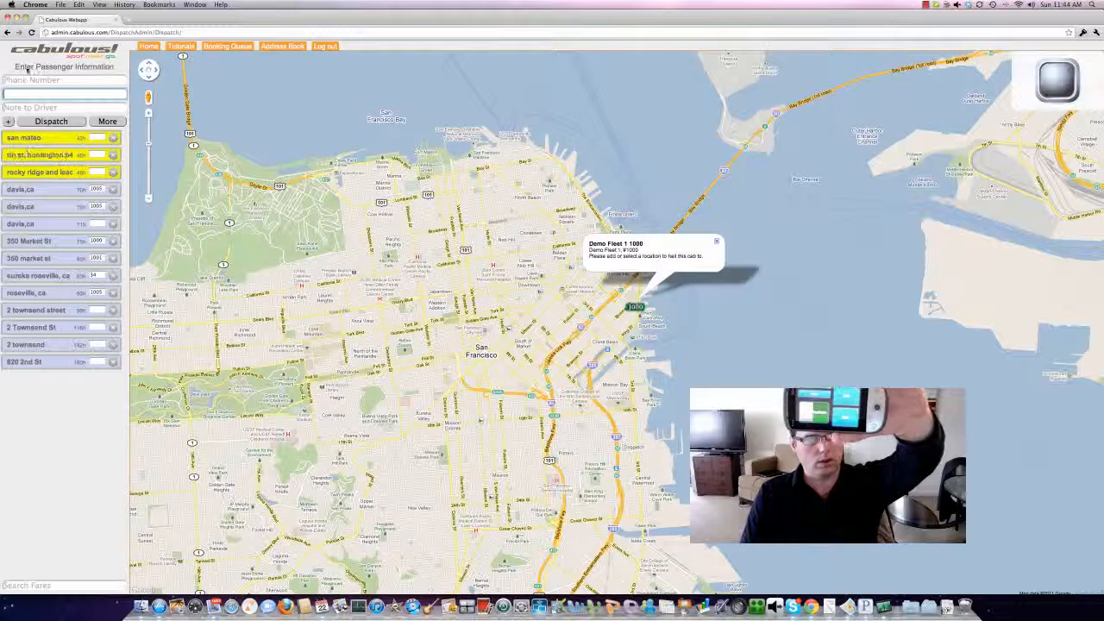
type("2")
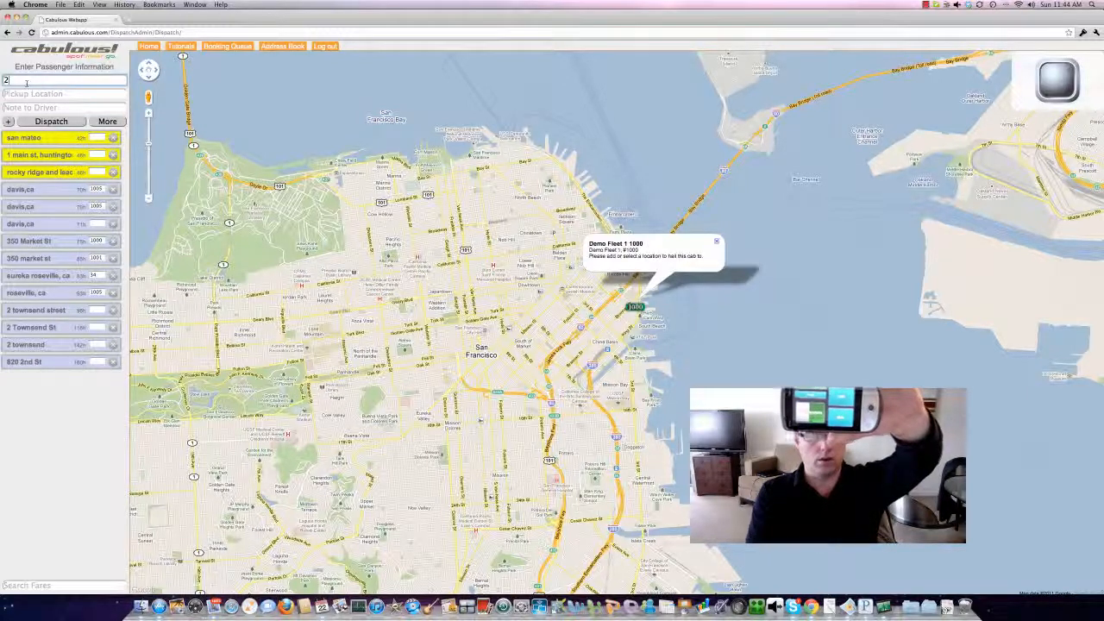
type("155096826")
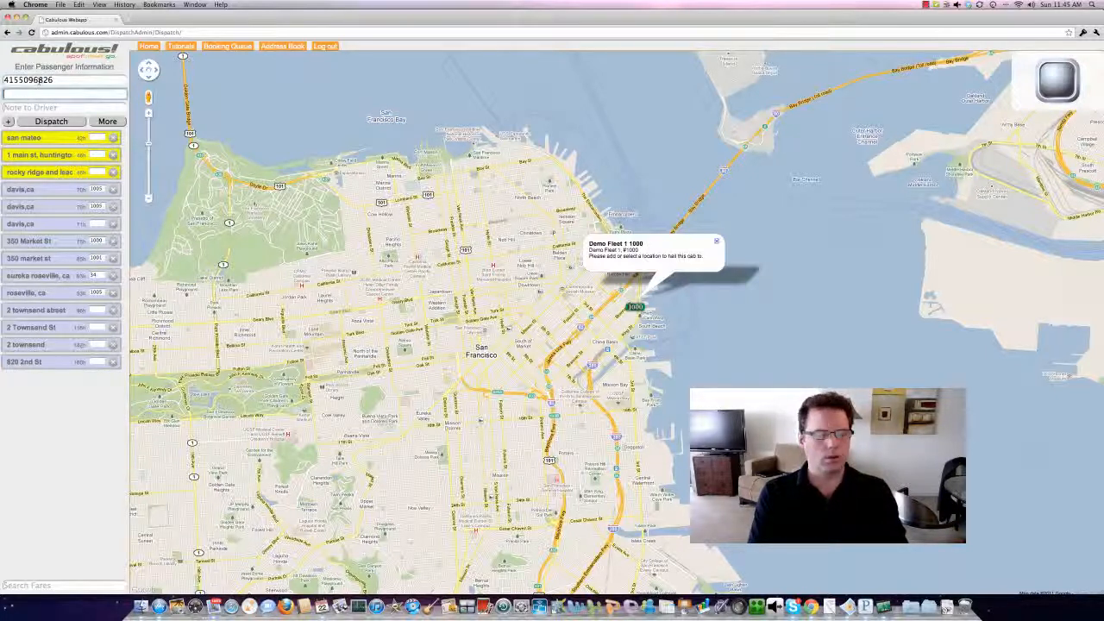
type("2 townsen")
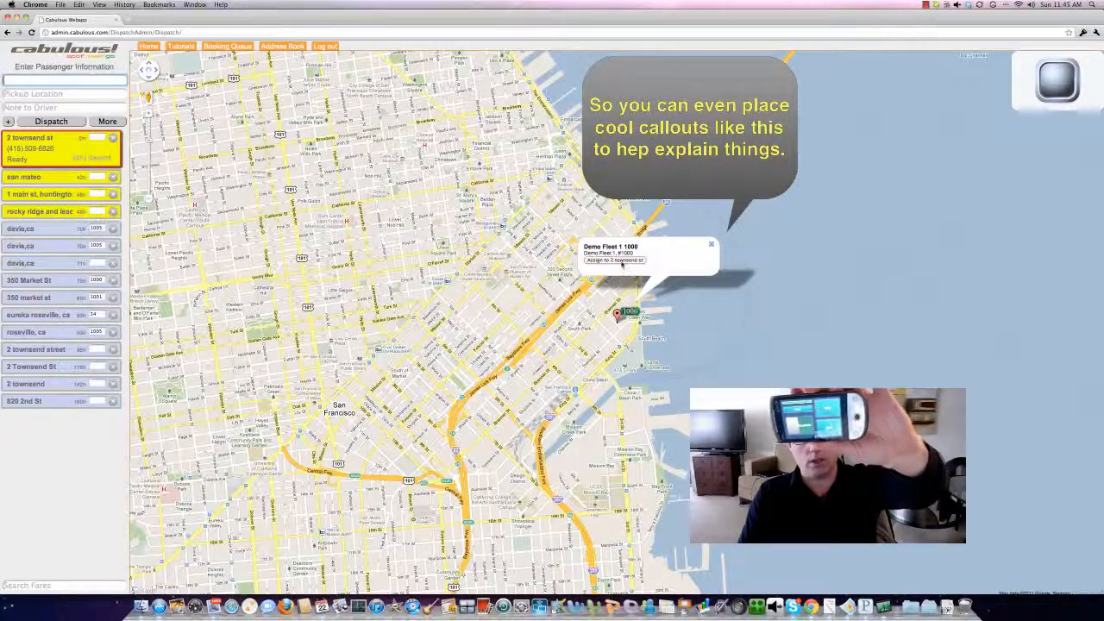
- Right-click the map near Demo Fleet cab 1000 to reach its assignment popup
right_click(621, 261)
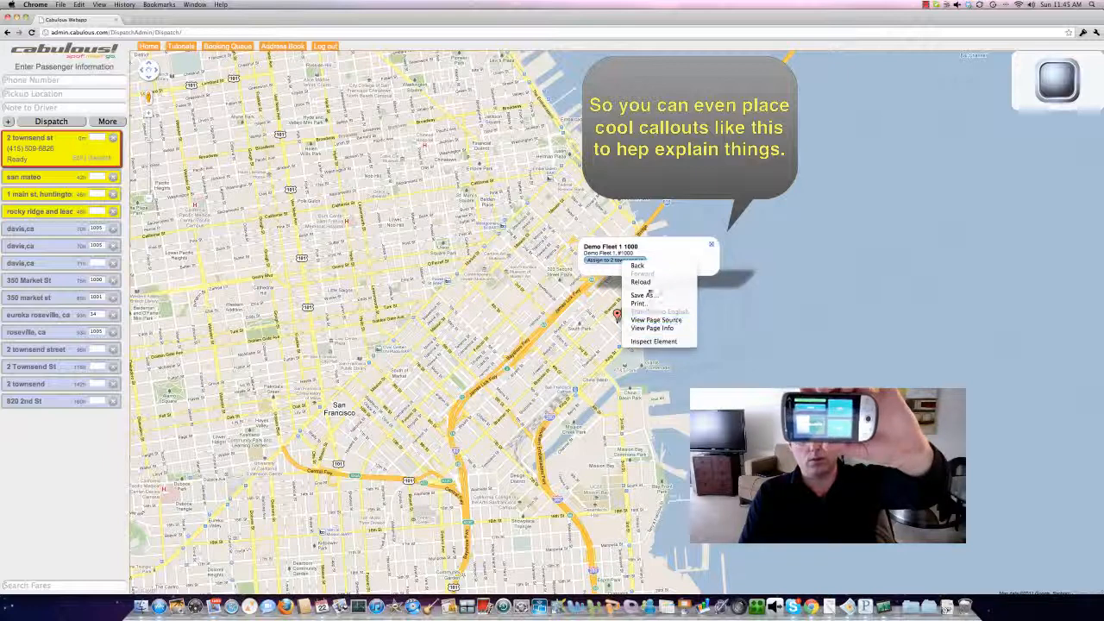